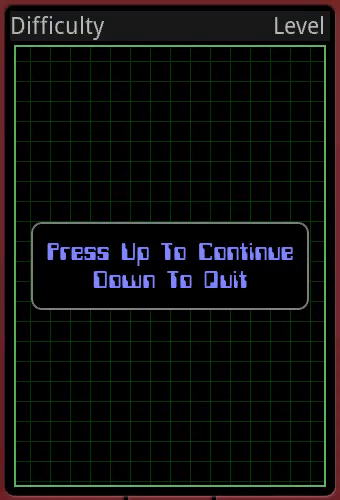
Choose to keep playing instead of quitting, advancing to the Level 2 starting grid
key(up)
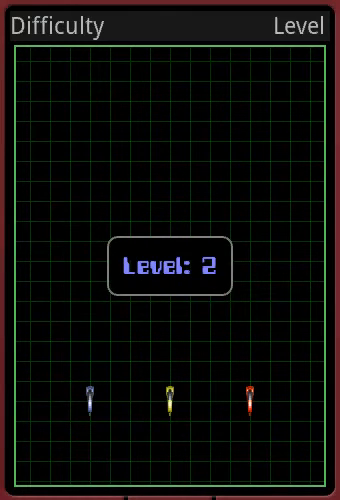
Dismiss the Level 2 announcement and the Begin message to start the race
click(169, 265)
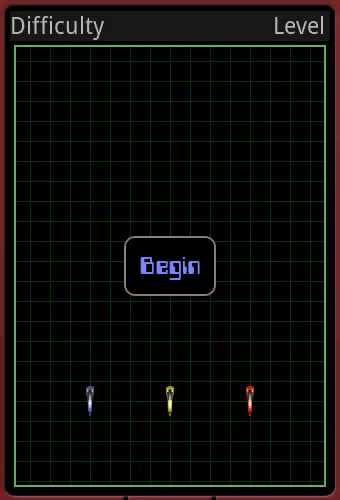
click(172, 266)
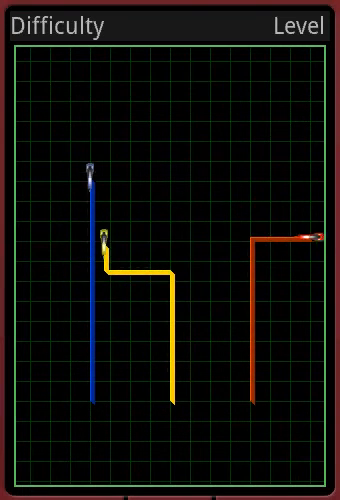